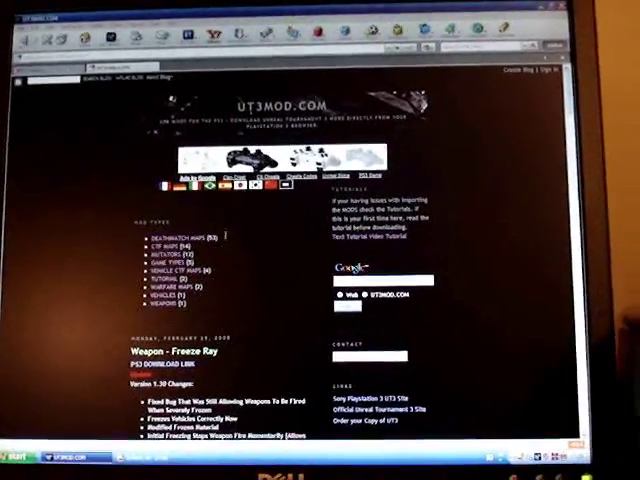
scroll("down", 3)
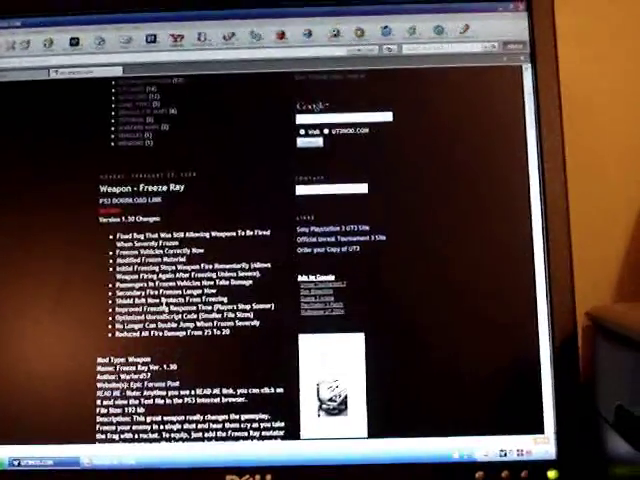